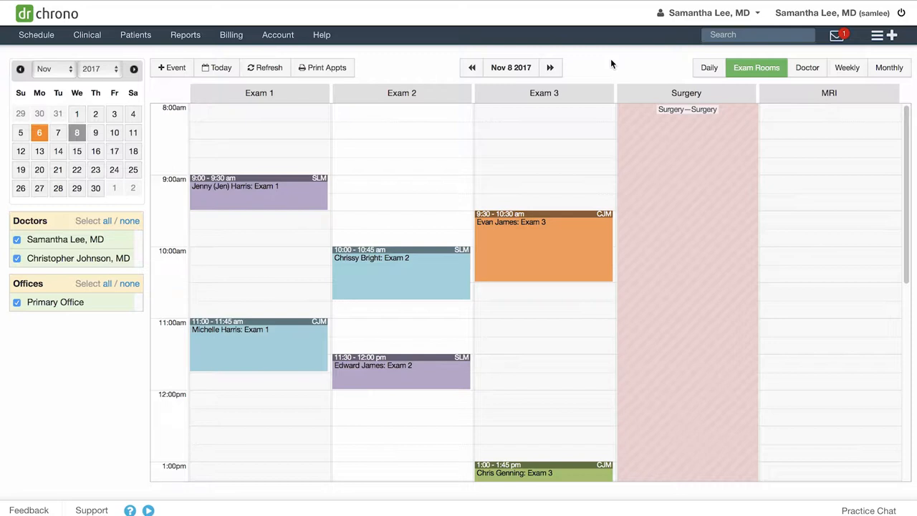
pyautogui.moveTo(665, 132)
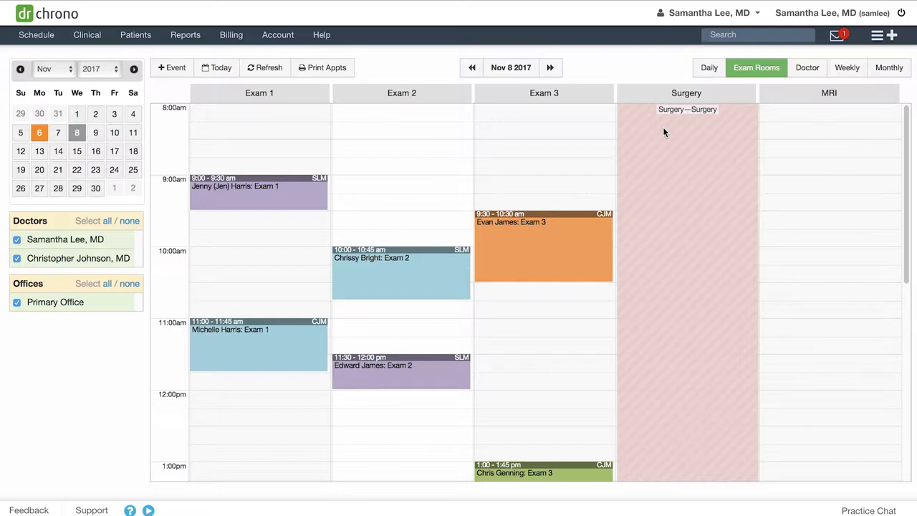
pyautogui.moveTo(655, 146)
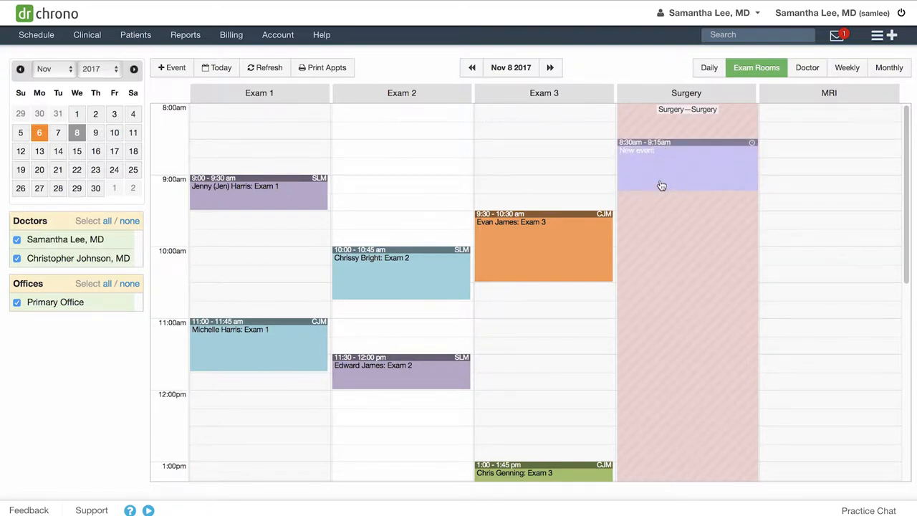
pyautogui.click(687, 158)
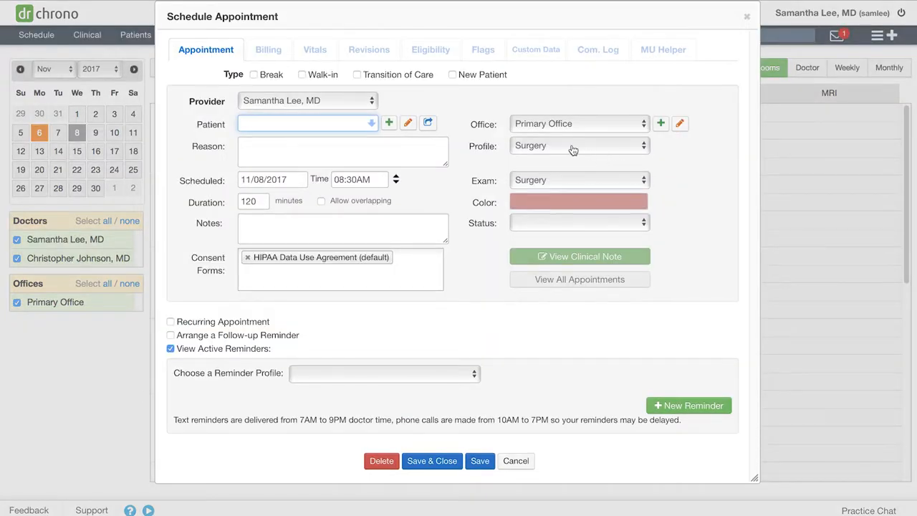
pyautogui.moveTo(581, 152)
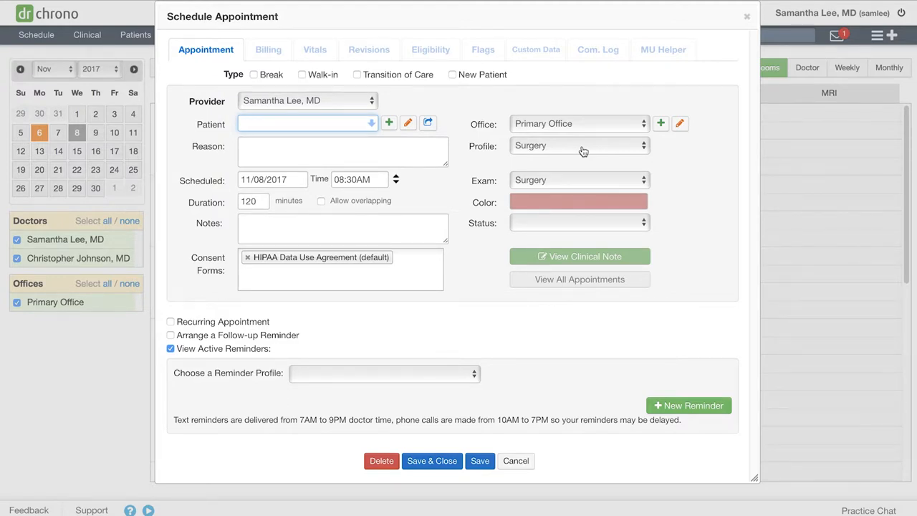
pyautogui.click(579, 146)
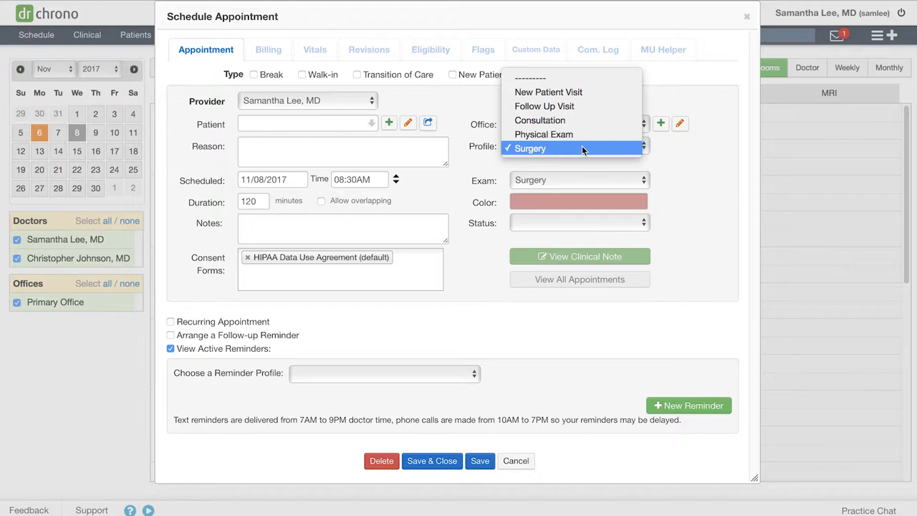
pyautogui.click(530, 148)
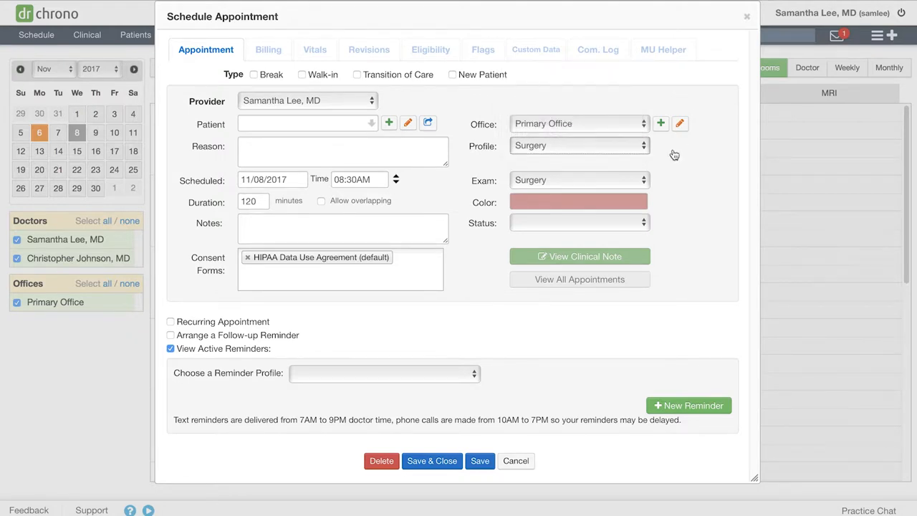
pyautogui.moveTo(749, 17)
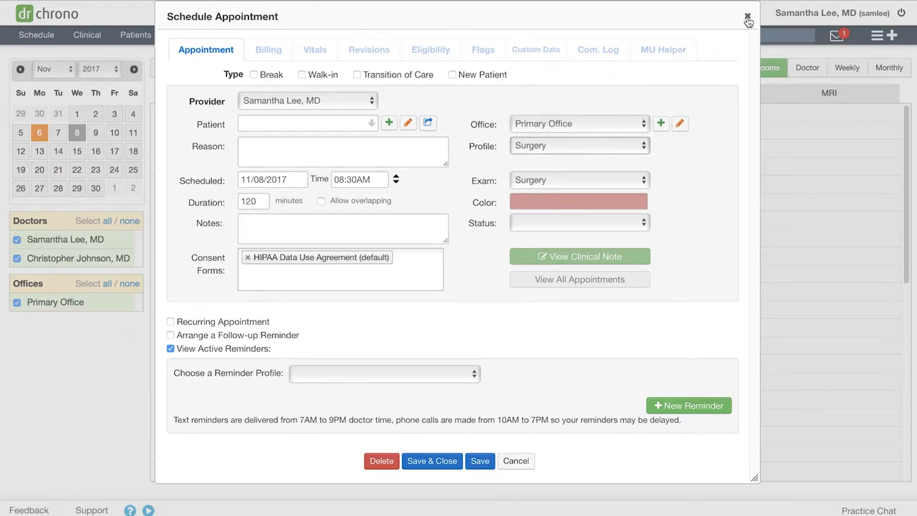
pyautogui.click(748, 17)
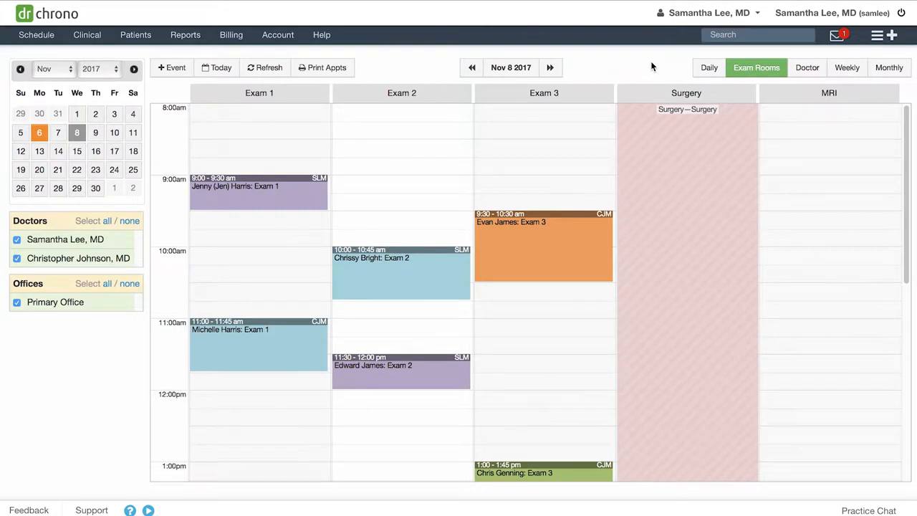
pyautogui.moveTo(533, 93)
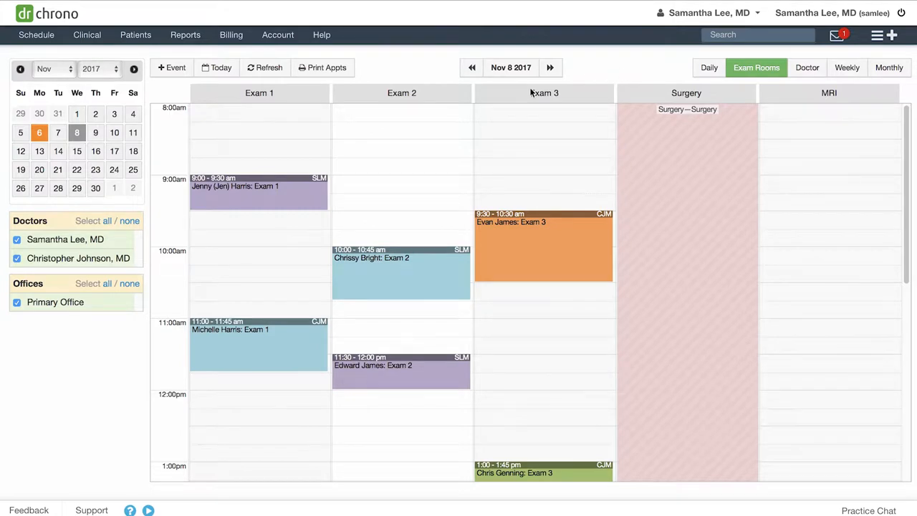
# Start a new custom appointment template from the Appointment Templates settings page.
pyautogui.click(37, 34)
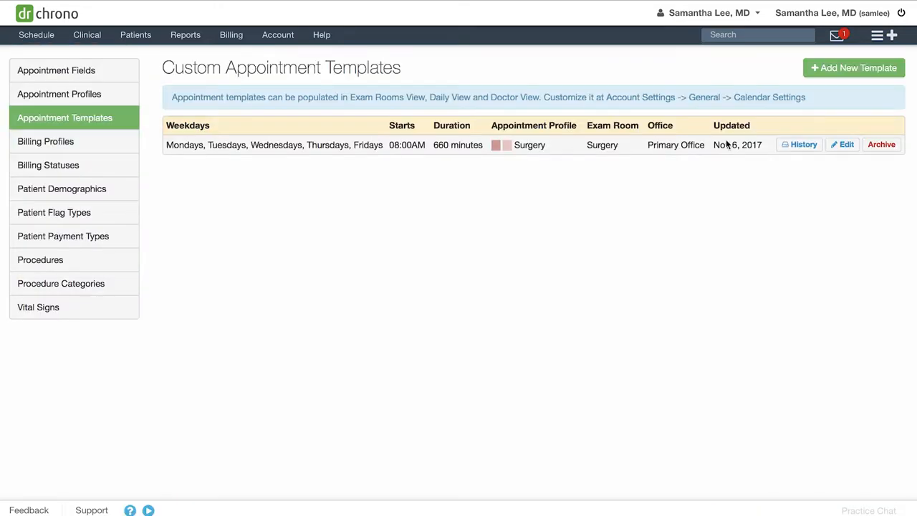
pyautogui.click(854, 67)
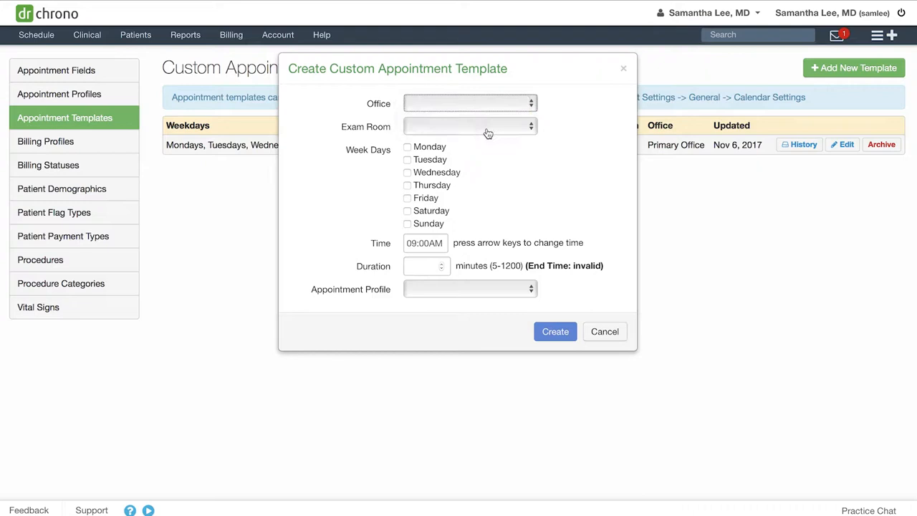
# Create an Exam 1 template for Monday/Wednesday at 8:00 AM, 120 minutes, New Patient Visit profile.
pyautogui.click(470, 126)
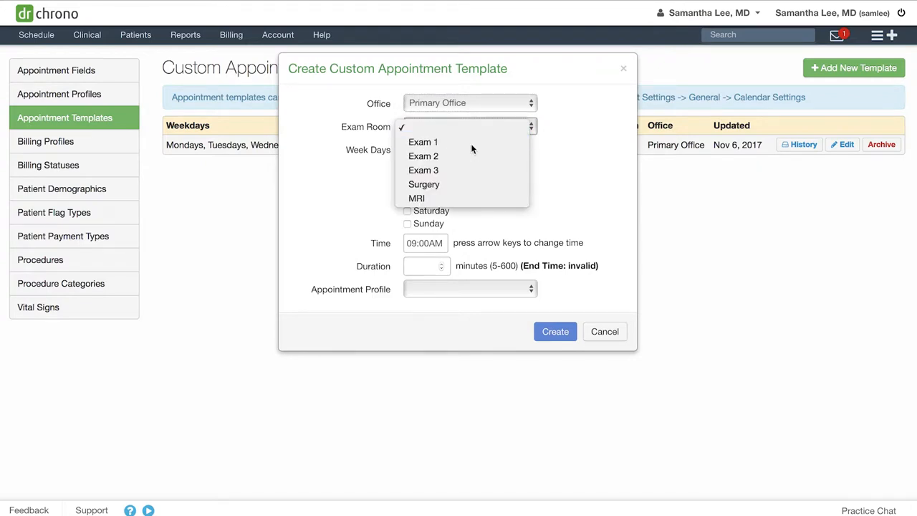
pyautogui.click(422, 142)
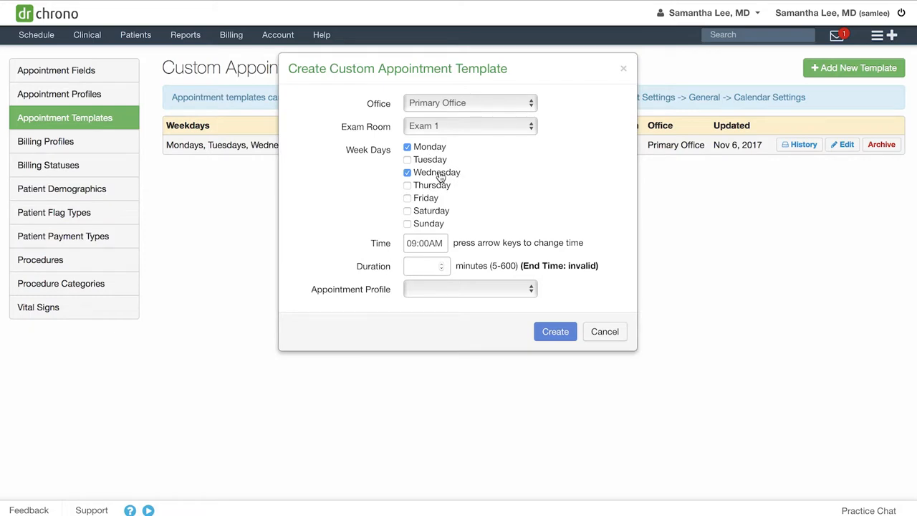
pyautogui.press('down')
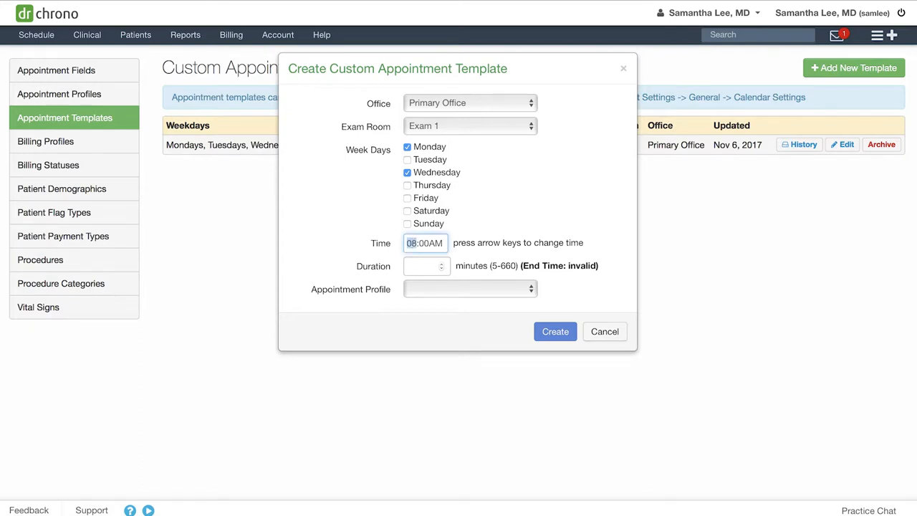
pyautogui.click(422, 265)
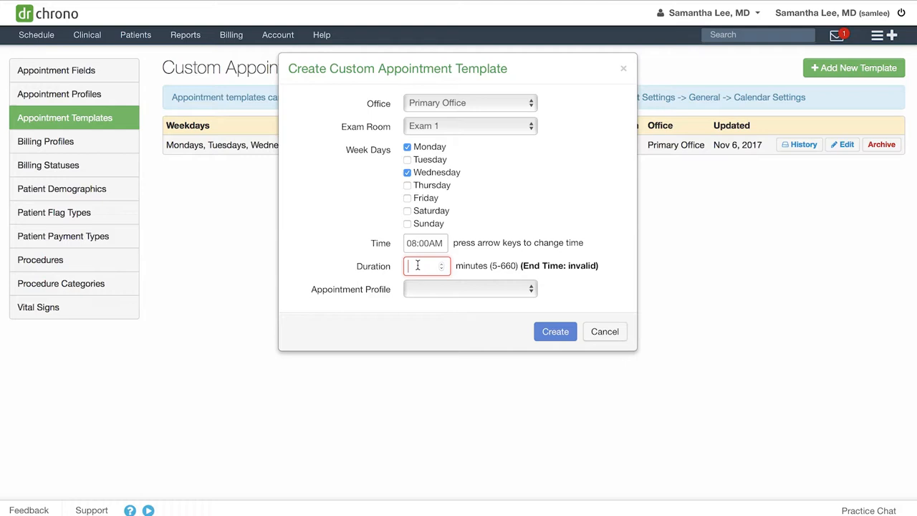
pyautogui.write('120')
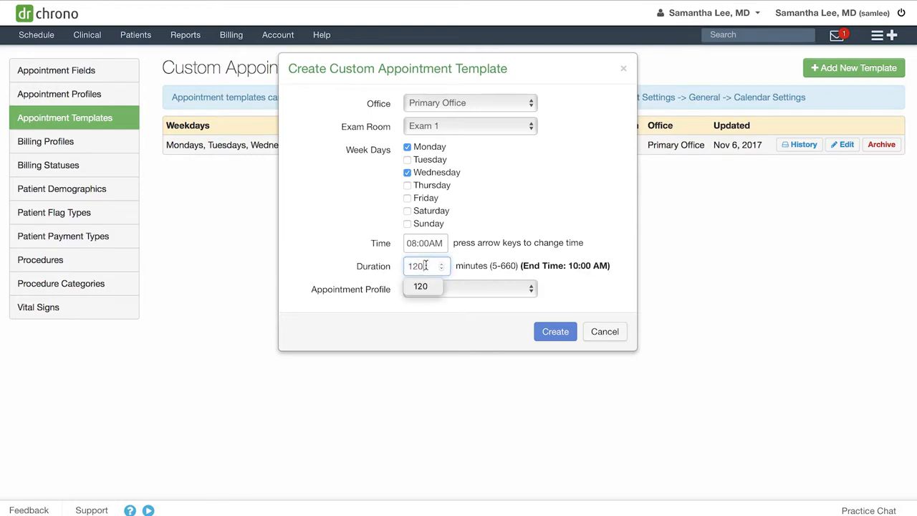
pyautogui.click(465, 289)
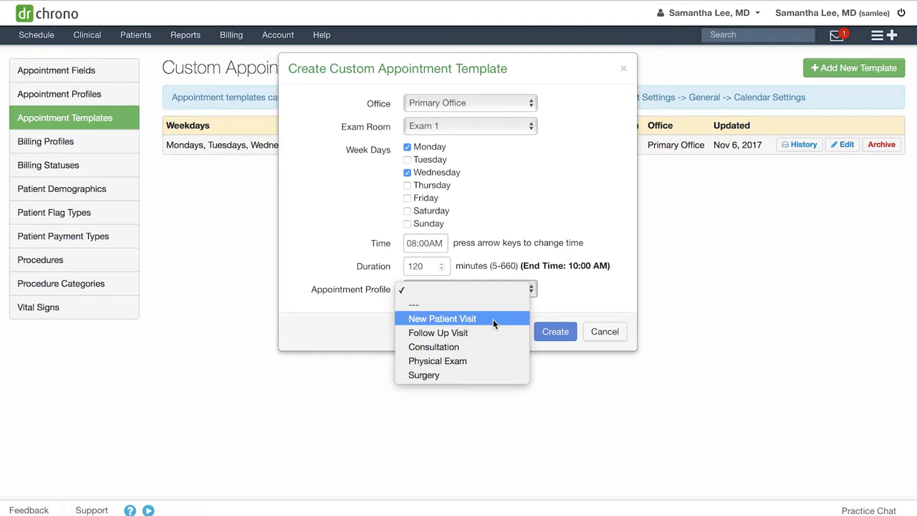
pyautogui.click(441, 318)
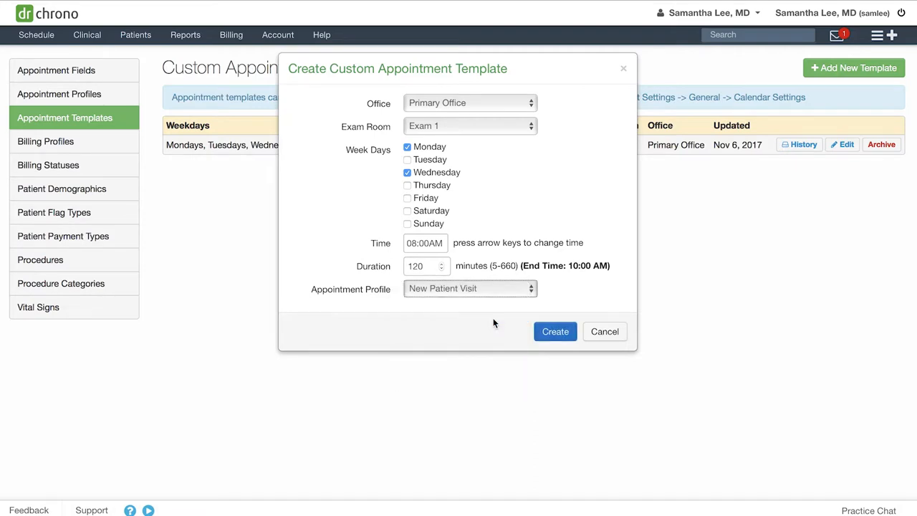
pyautogui.click(555, 331)
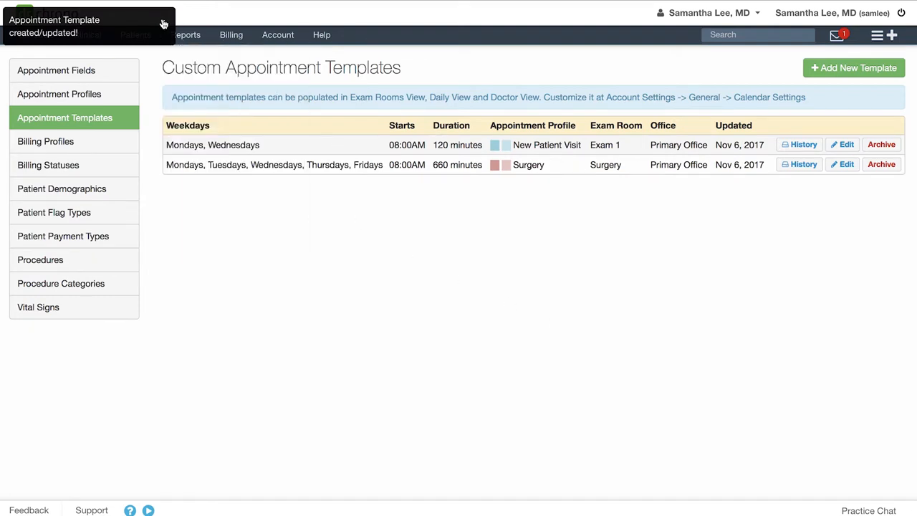
# Add a new 9:00 AM event in Exam 1 inside the New Patient Visit block on the calendar.
pyautogui.click(36, 35)
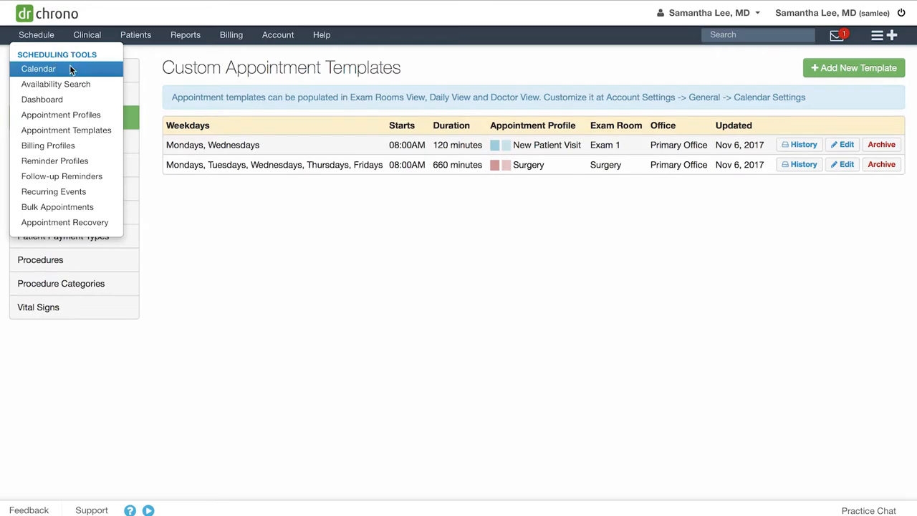
pyautogui.click(38, 69)
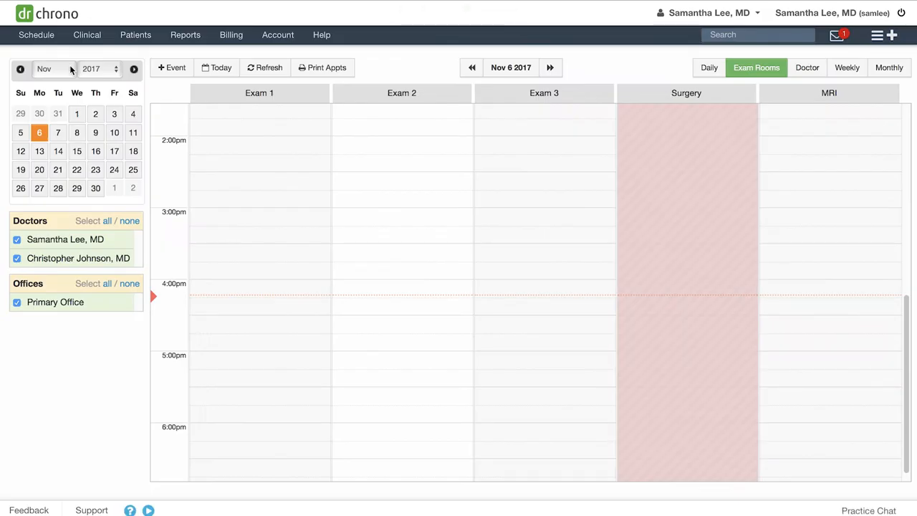
pyautogui.scroll(3)
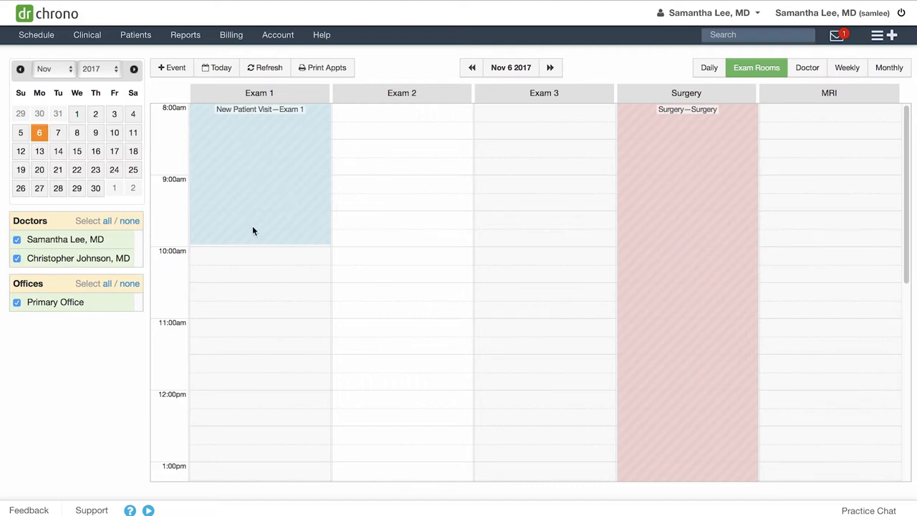
pyautogui.moveTo(292, 238)
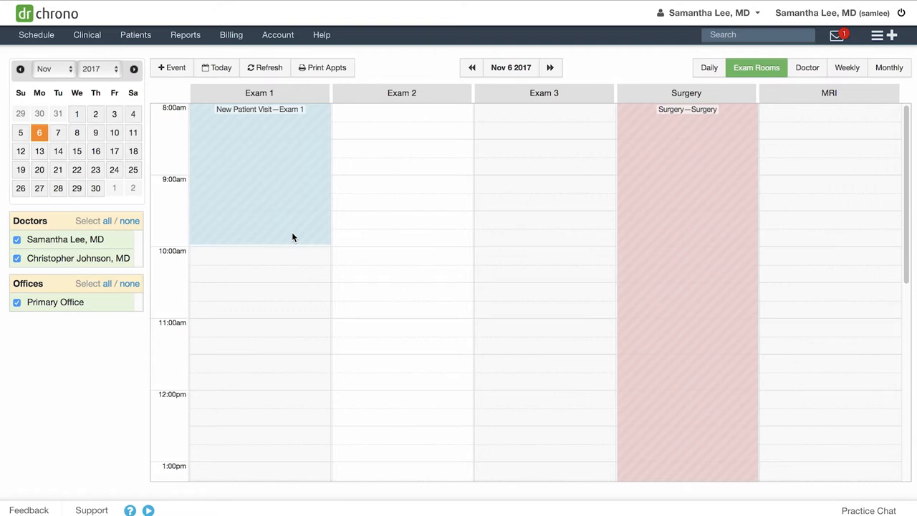
pyautogui.moveTo(281, 223)
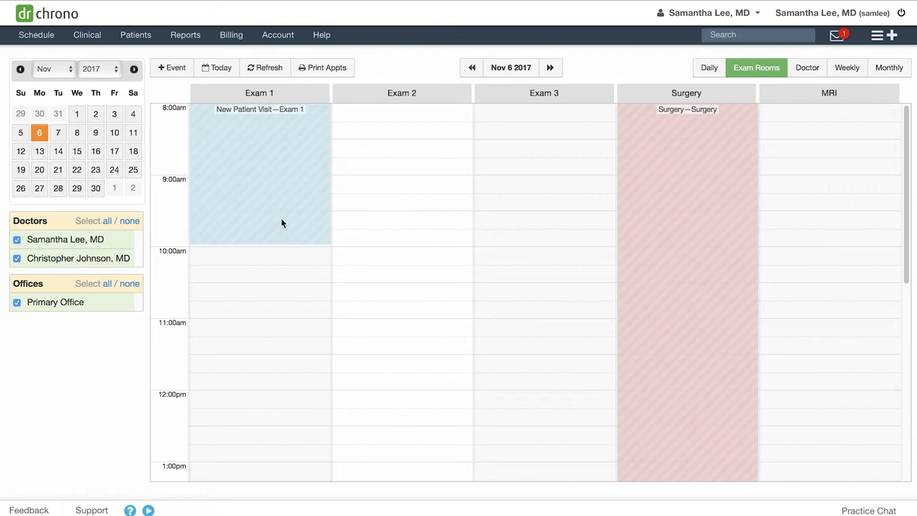
pyautogui.click(261, 179)
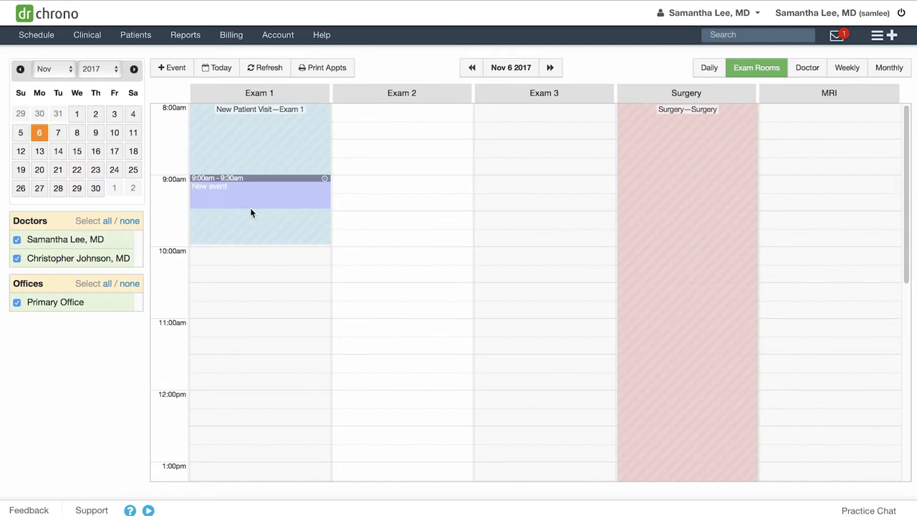
# Assign patient 'jenny' from autocomplete to the 9:00 AM appointment and save it.
pyautogui.click(259, 189)
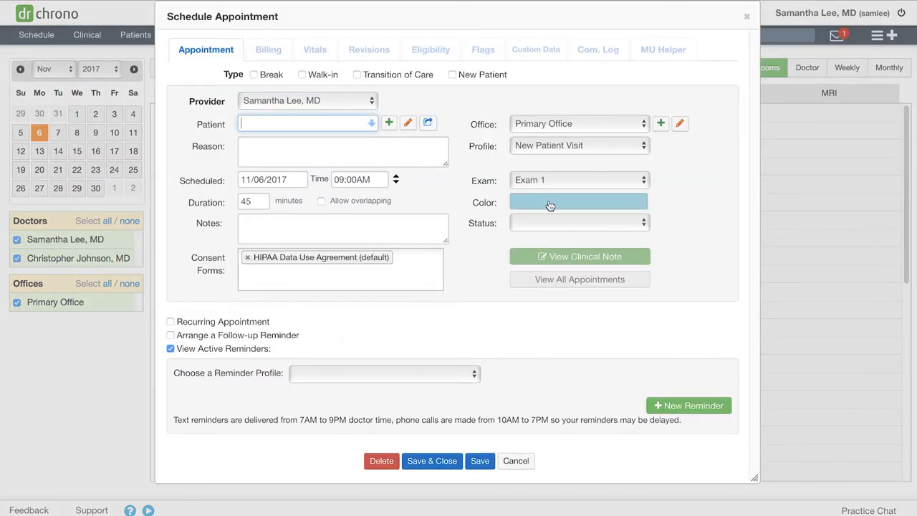
pyautogui.moveTo(553, 157)
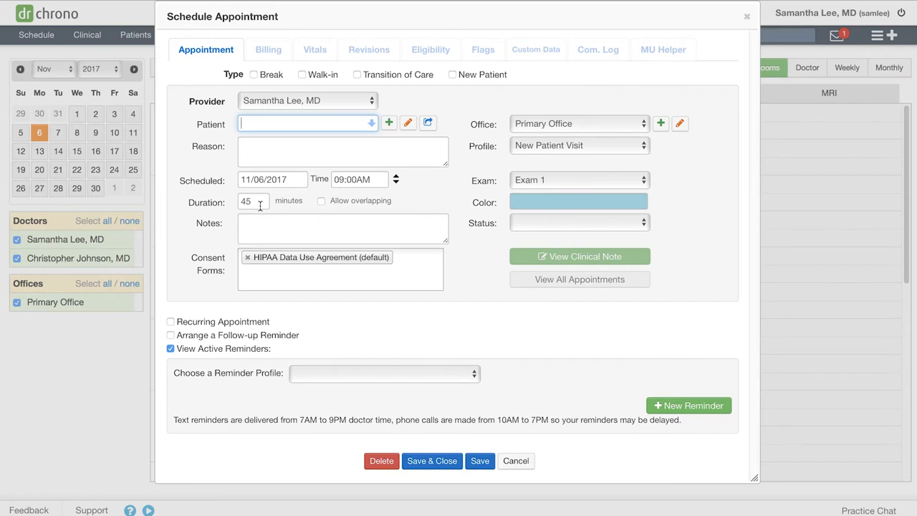
pyautogui.write('jenny')
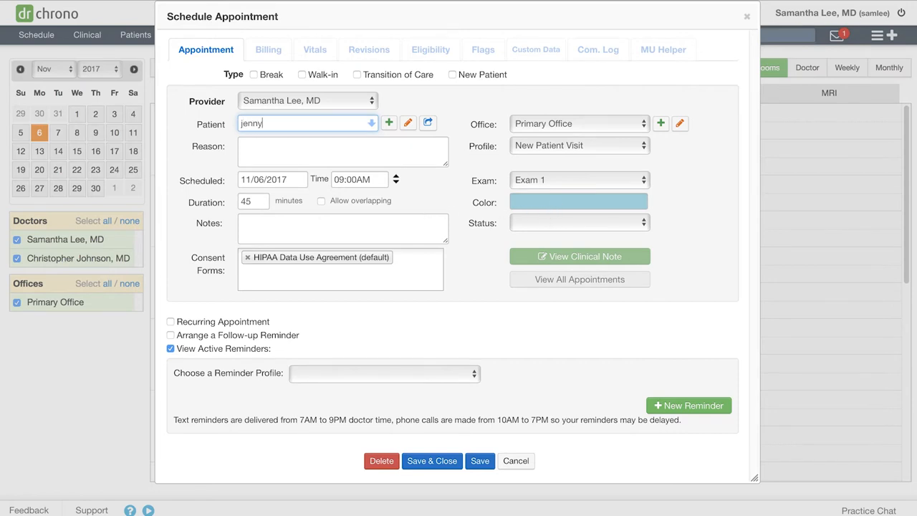
pyautogui.click(308, 124)
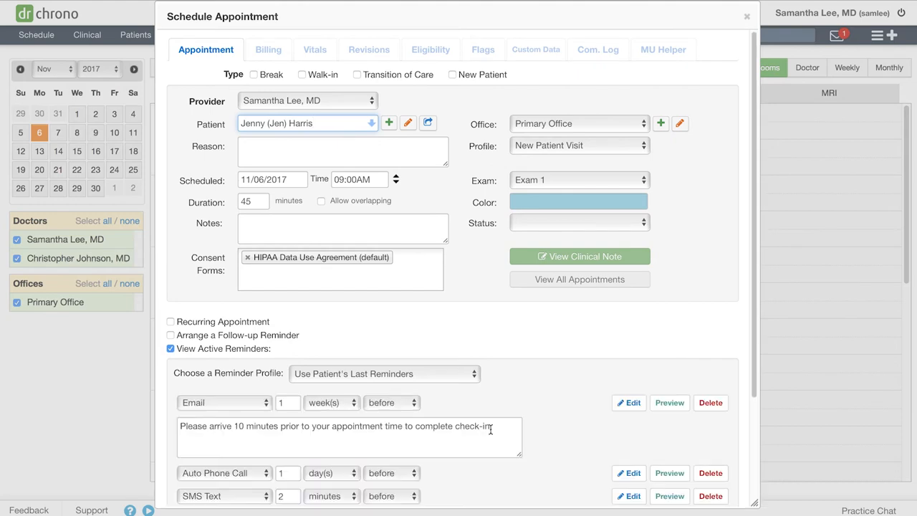
pyautogui.click(470, 486)
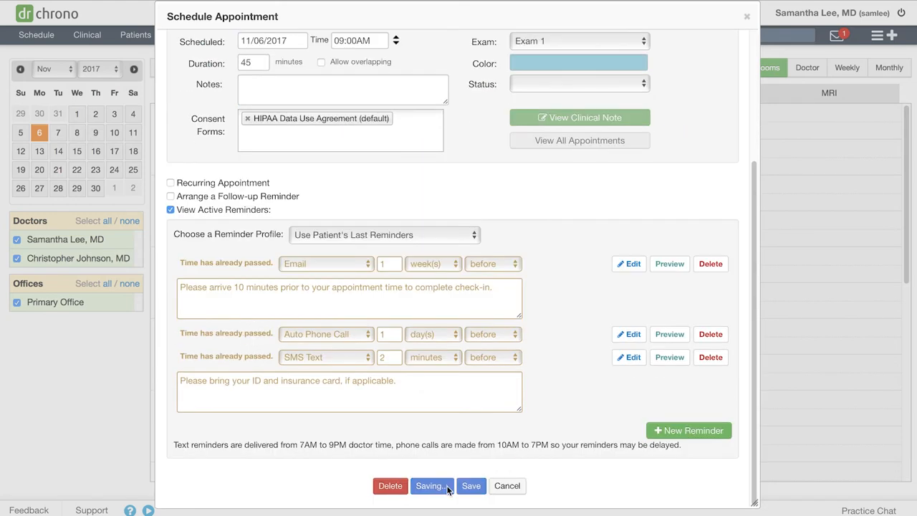